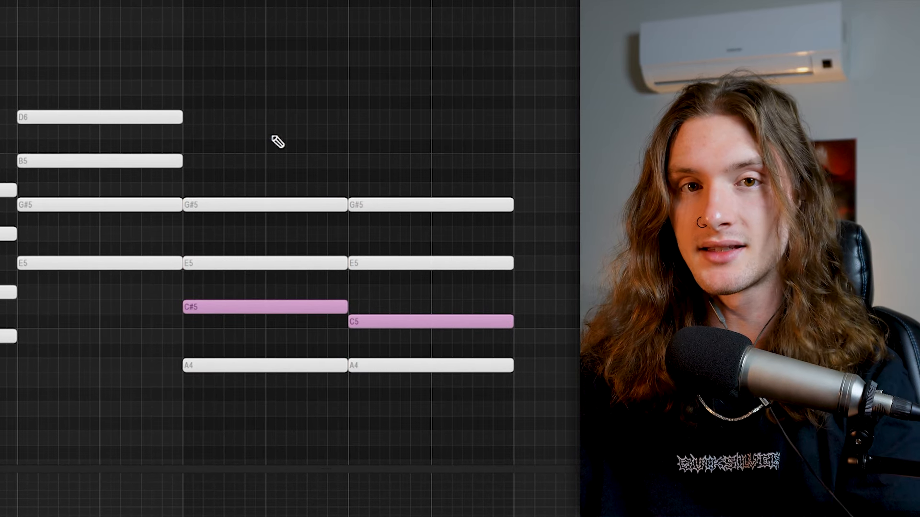
# Drag the third chord's C#5 down a semitone to C5, making it minor
pyautogui.moveTo(251, 91); pyautogui.dragTo(458, 386)
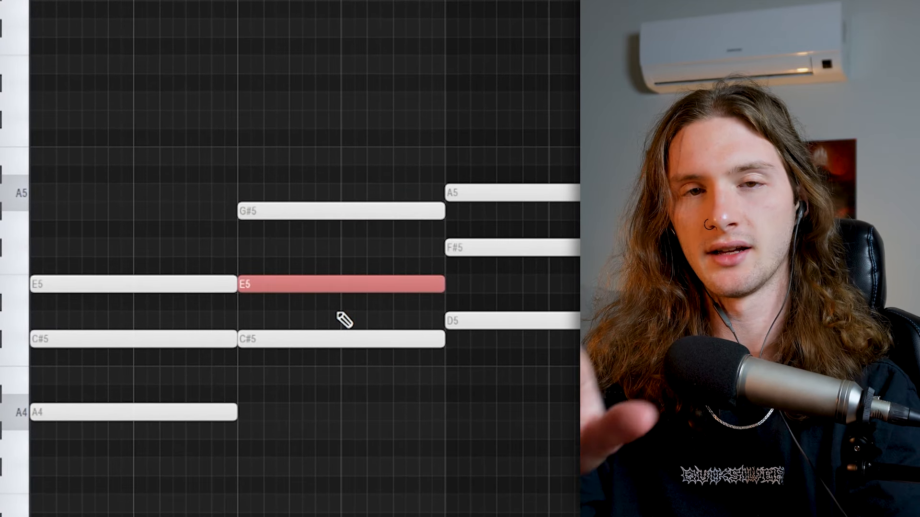
# Move chord two's E5 up to F5 and the final chord's F#5 down to F5
pyautogui.moveTo(340, 284); pyautogui.dragTo(340, 264)
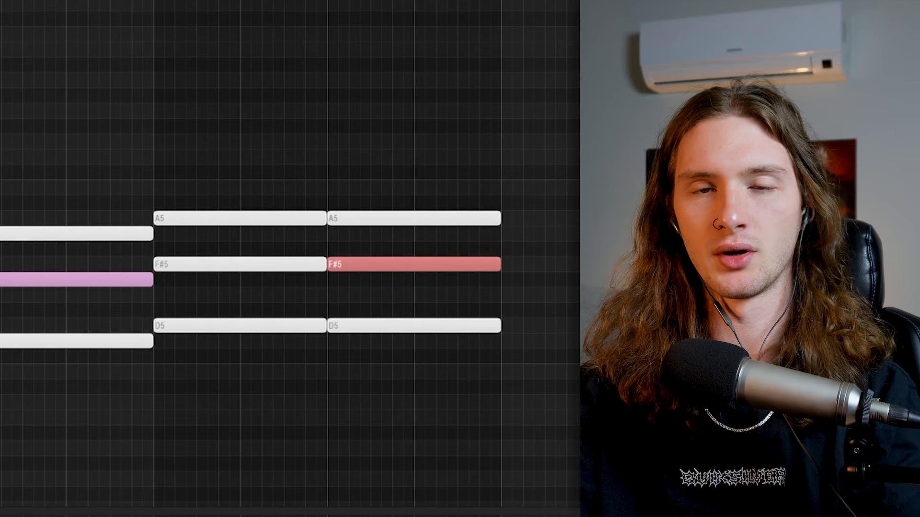
pyautogui.moveTo(410, 264); pyautogui.dragTo(411, 281)
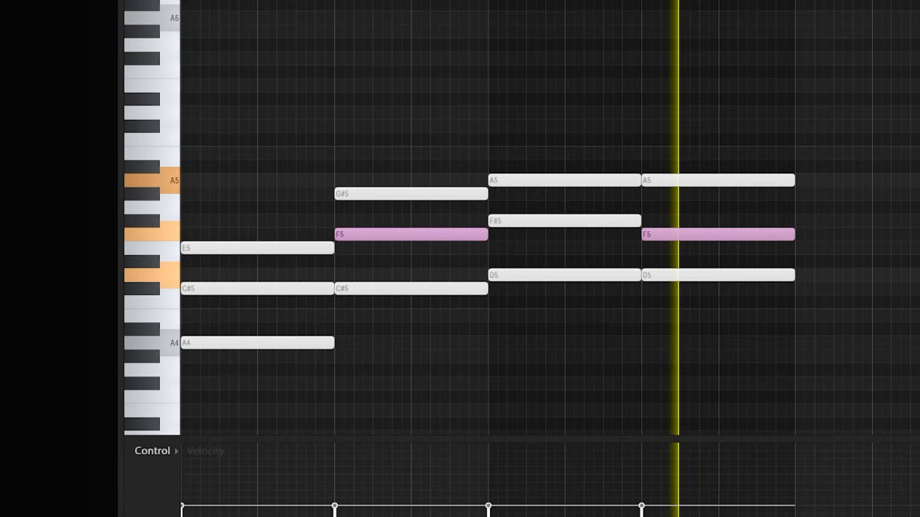
pyautogui.hscroll(-3)
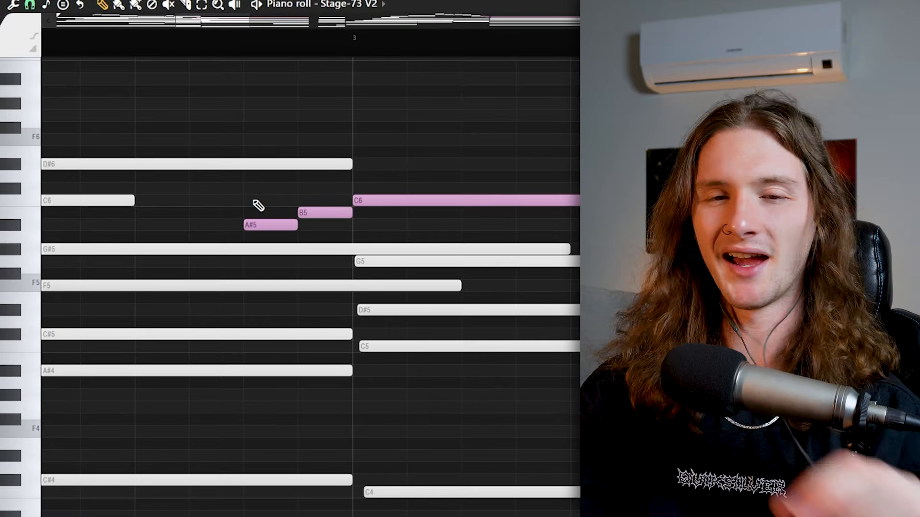
# Draw the A#5 and B5 passing notes just before the next chord's C6
pyautogui.click(270, 225)
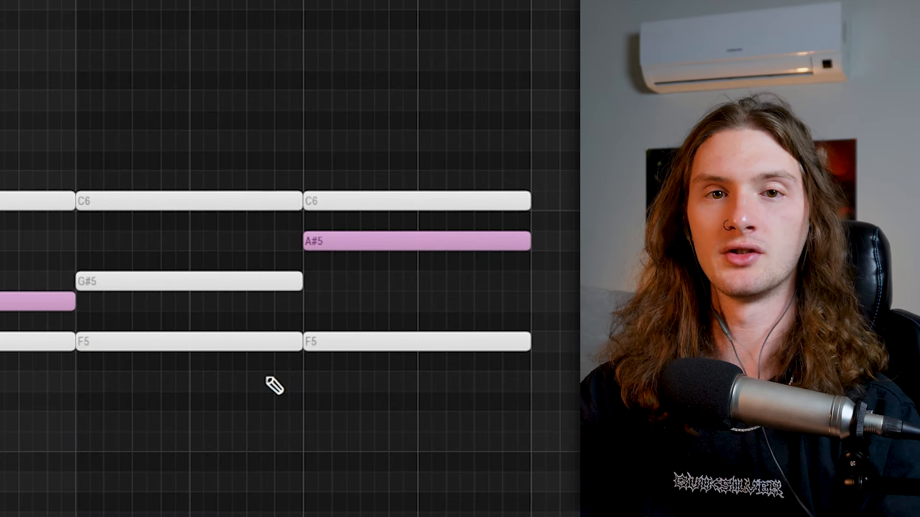
# Change the second F chord's G#5 to A#5 for a suspended F5–A#5–C6 chord
pyautogui.click(187, 281)
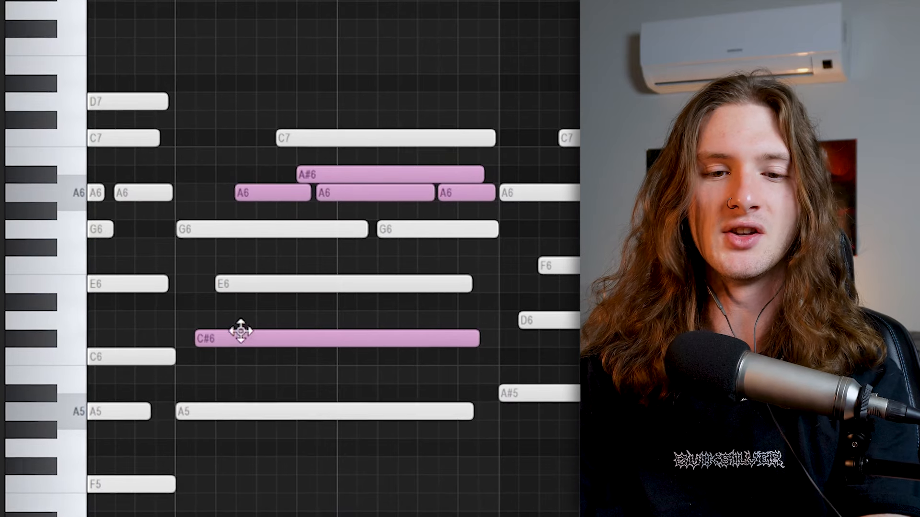
# Pencil in clashing C#6, A6 and A#6 notes above the A5, E6 and G6 chords
pyautogui.click(334, 339)
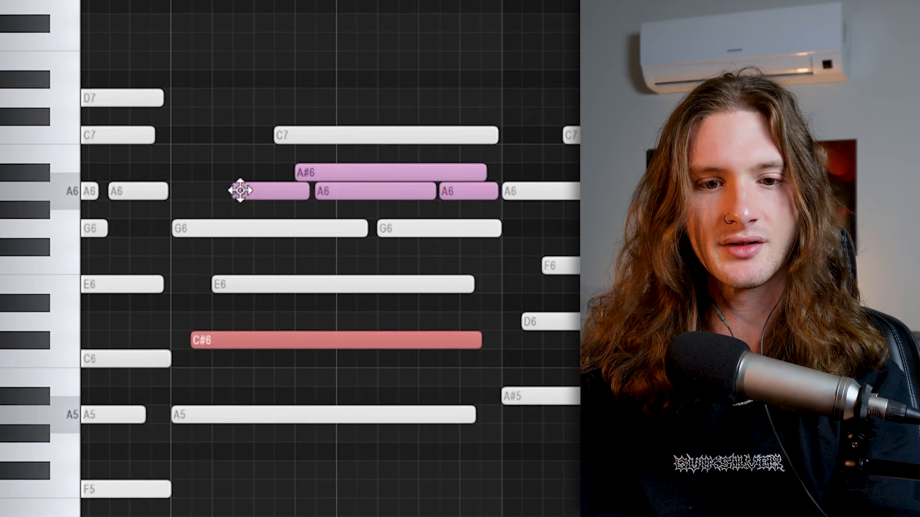